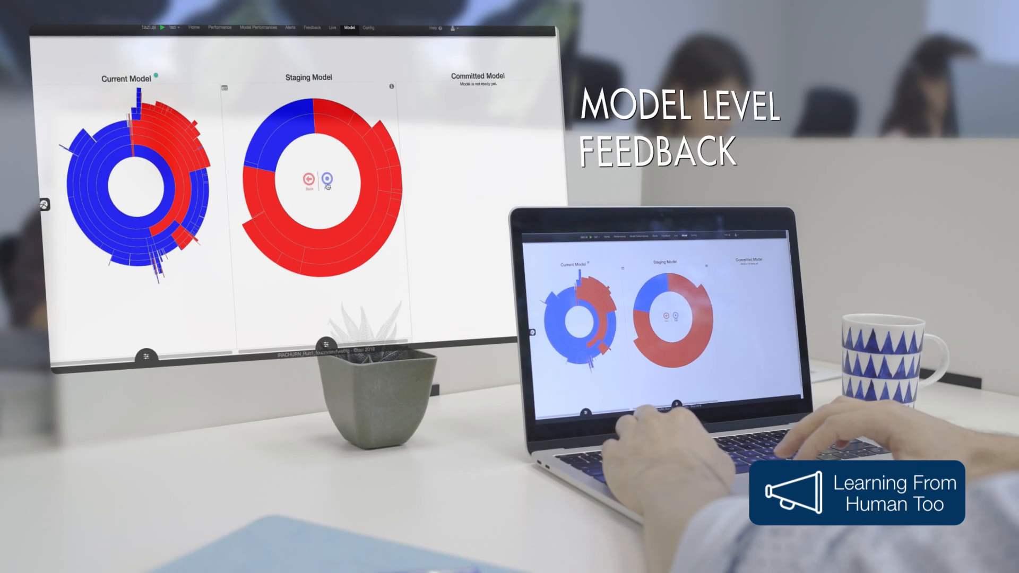
click(400, 116)
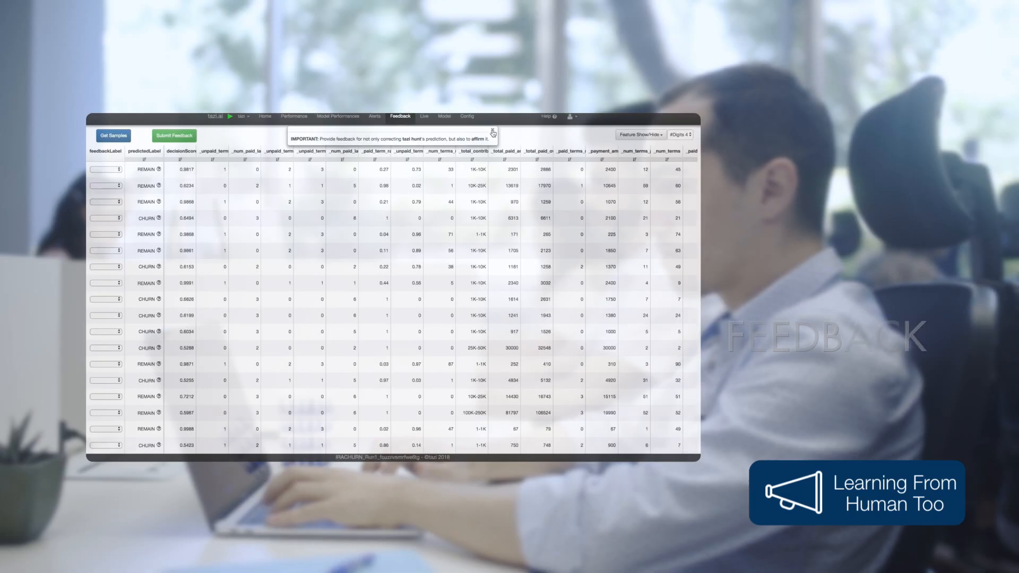